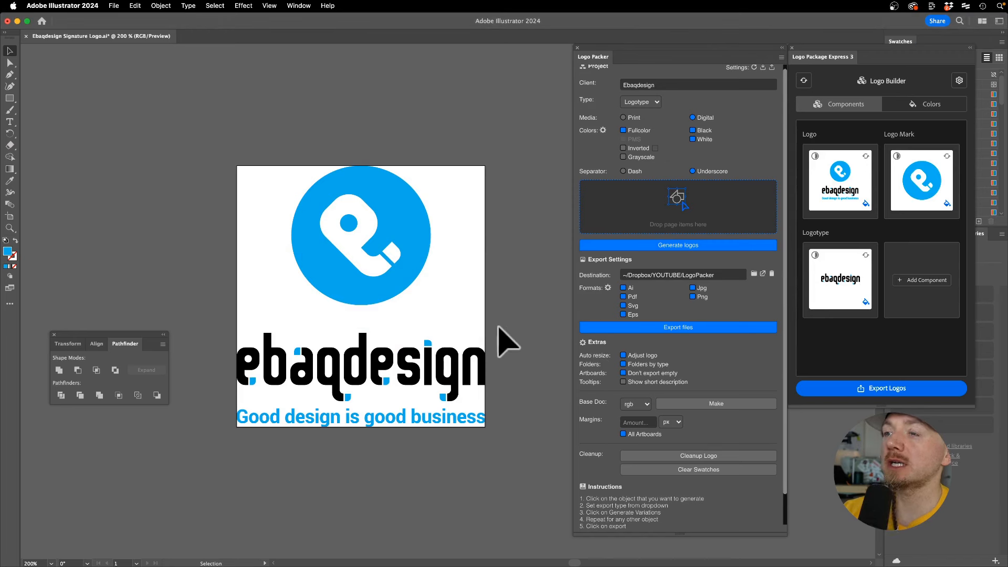
mouse_move(591, 70)
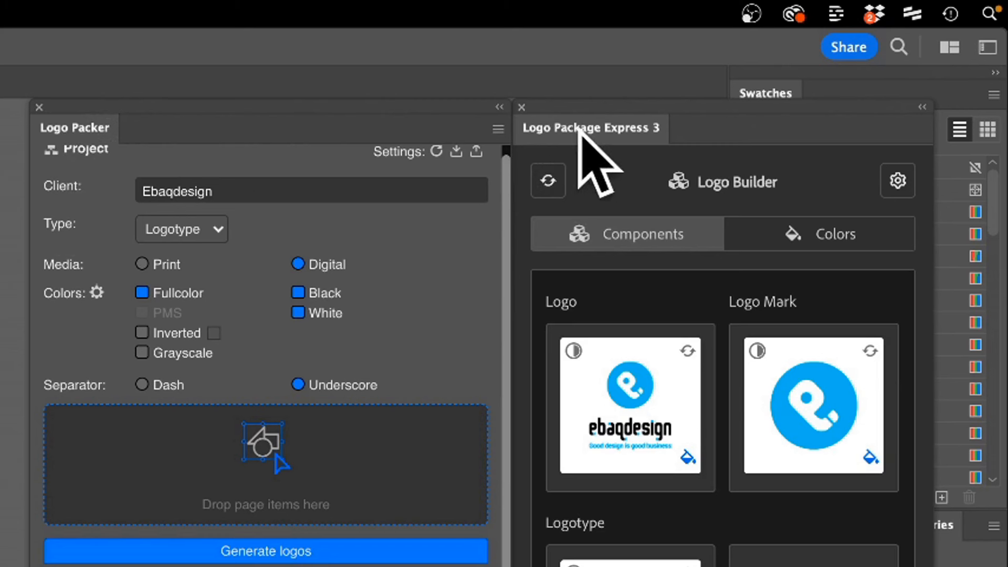
mouse_move(61, 155)
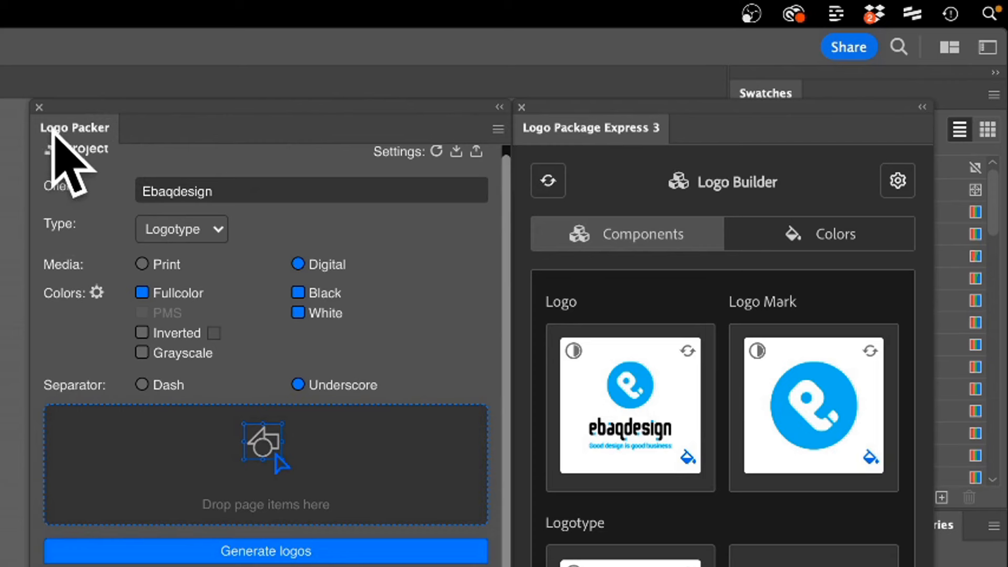
mouse_move(125, 167)
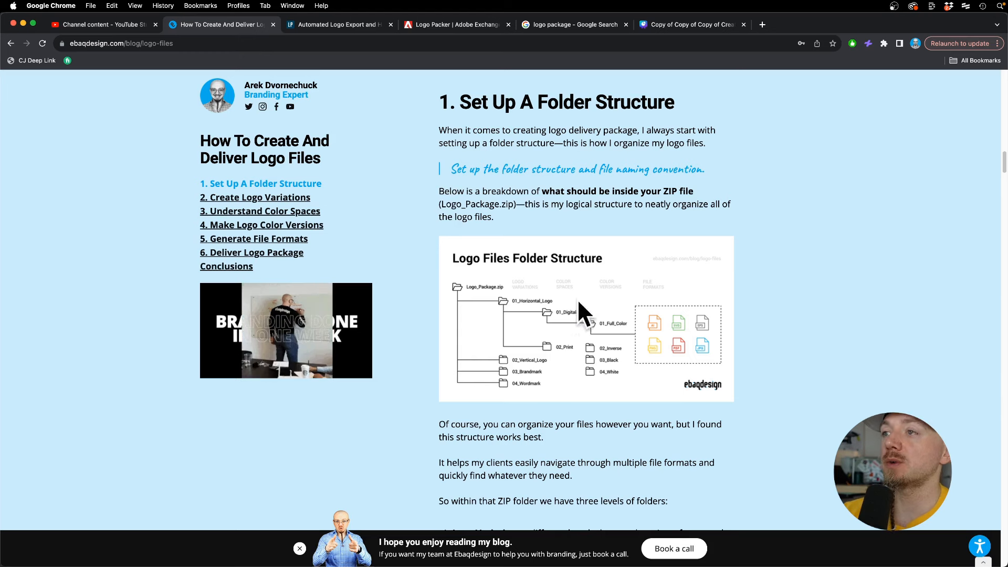
Switch to the Logo Packer | Adobe Exchange listing in Chrome
left_click(456, 24)
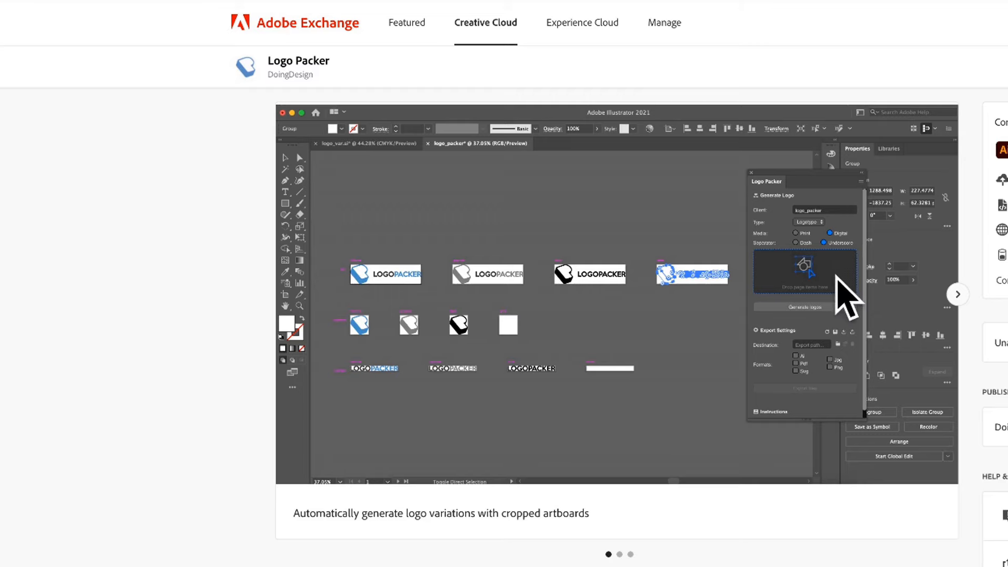
mouse_move(343, 95)
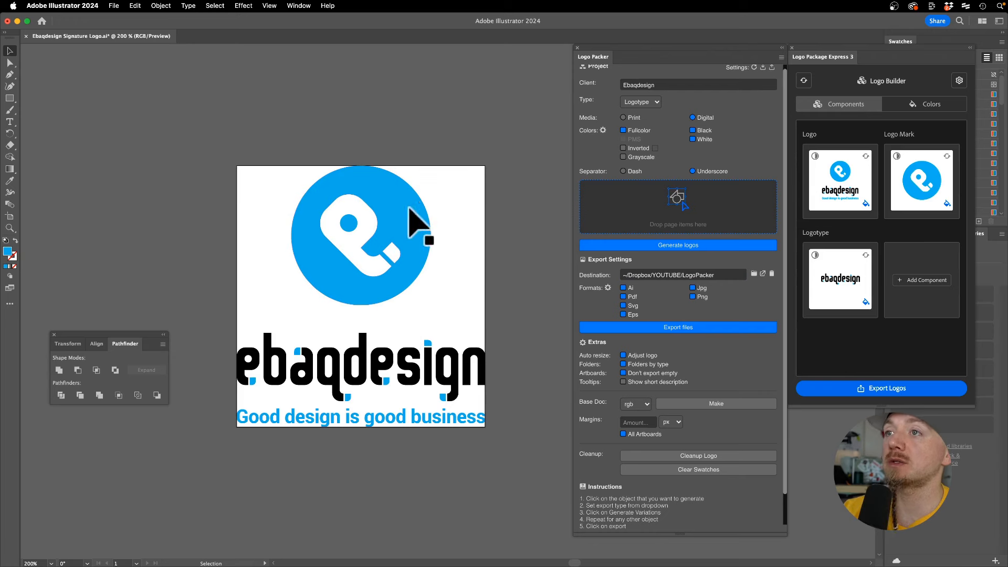
mouse_move(447, 424)
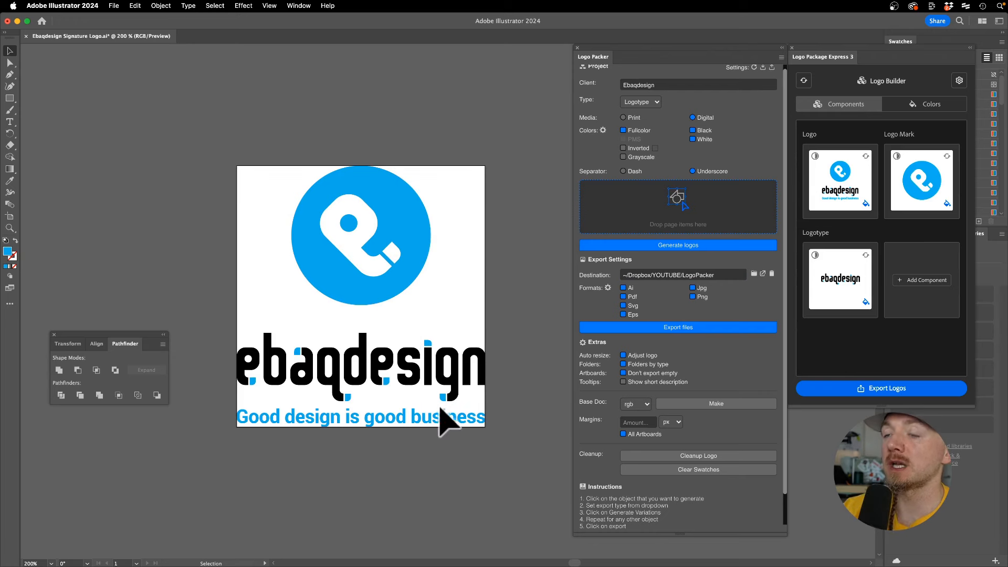
mouse_move(428, 263)
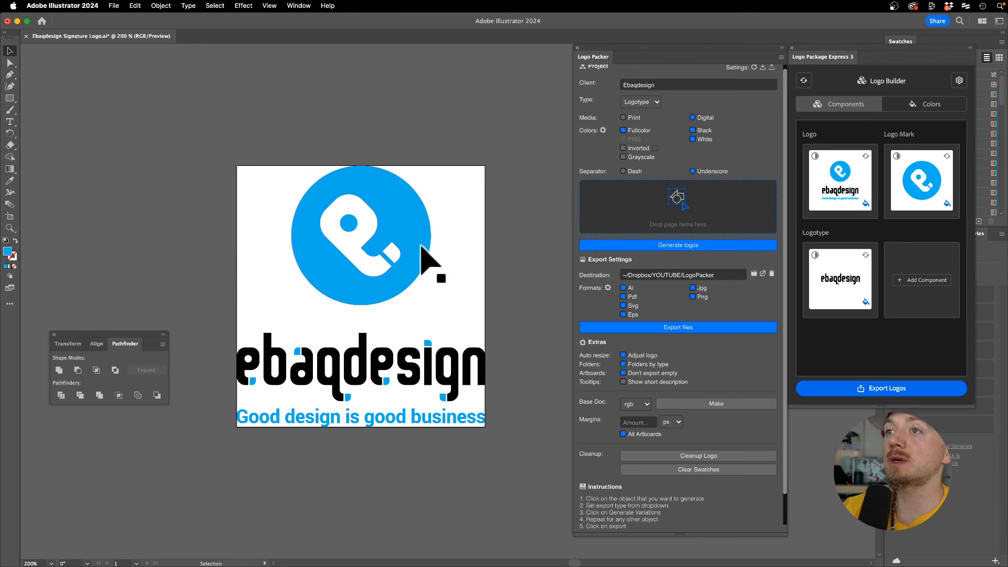
Select the circular mark and set the Logo Packer type to Logomark for client Ebaqdesign Logomark
left_click(360, 234)
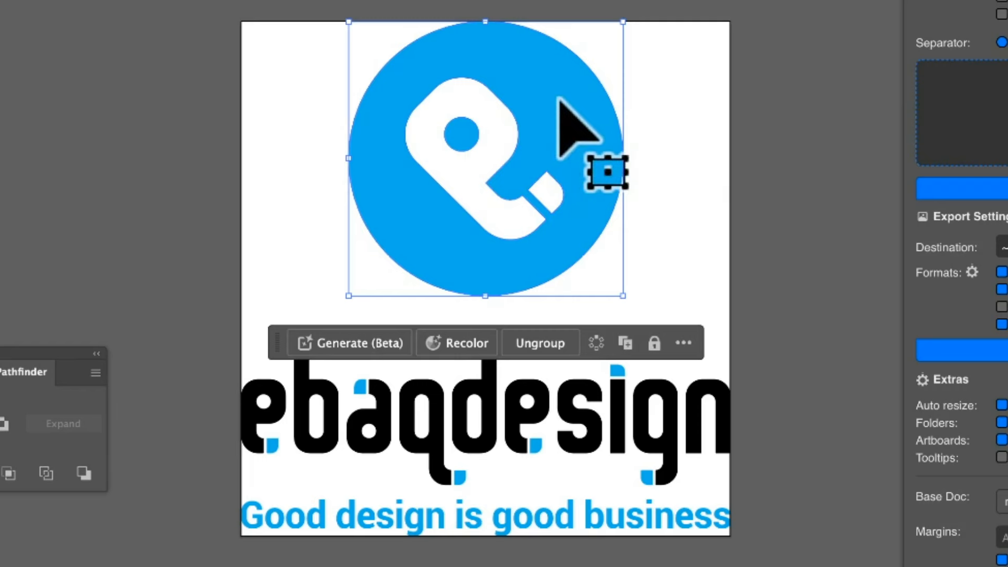
left_click(361, 227)
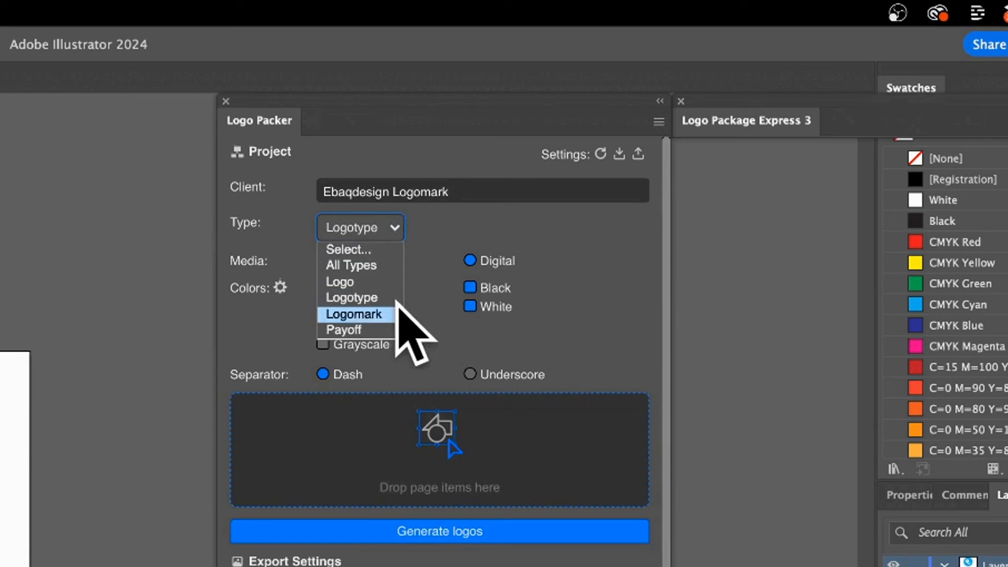
left_click(354, 314)
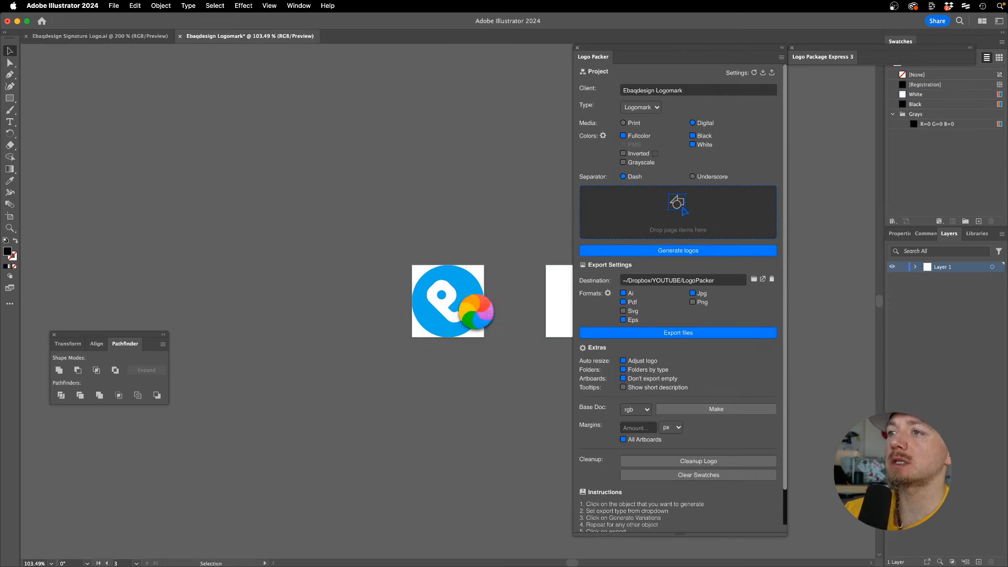
Select the generated logomark artboards, landing on the fullcolor variant
left_click(678, 250)
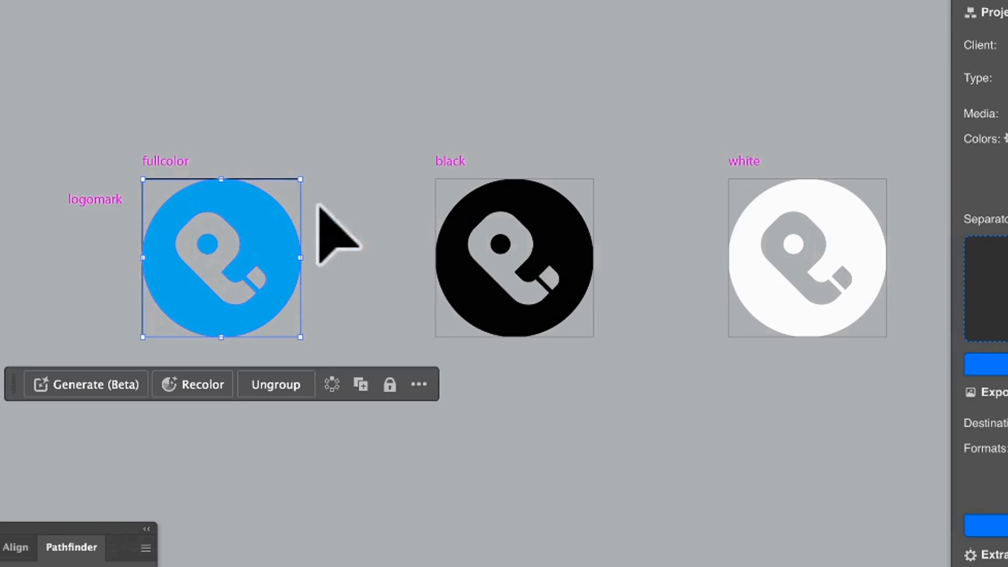
left_click(514, 258)
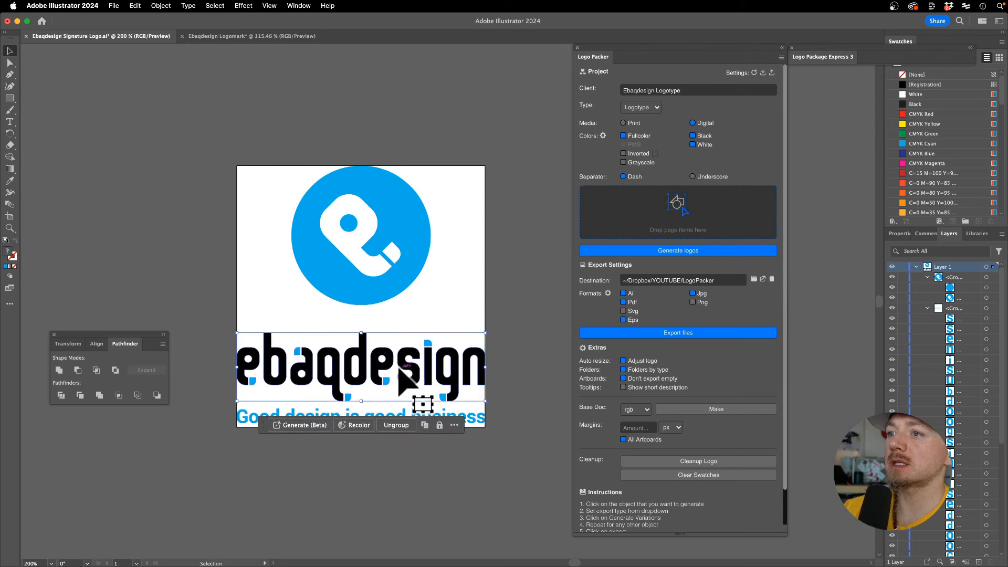
mouse_move(649, 224)
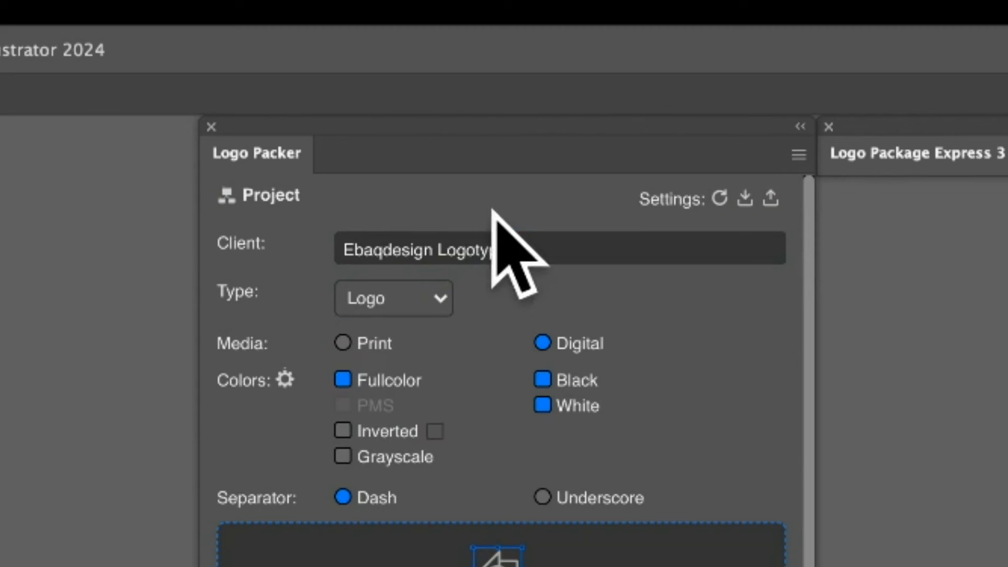
Rename the Logo Packer client to Ebaqdesign Signature
type("Signal")
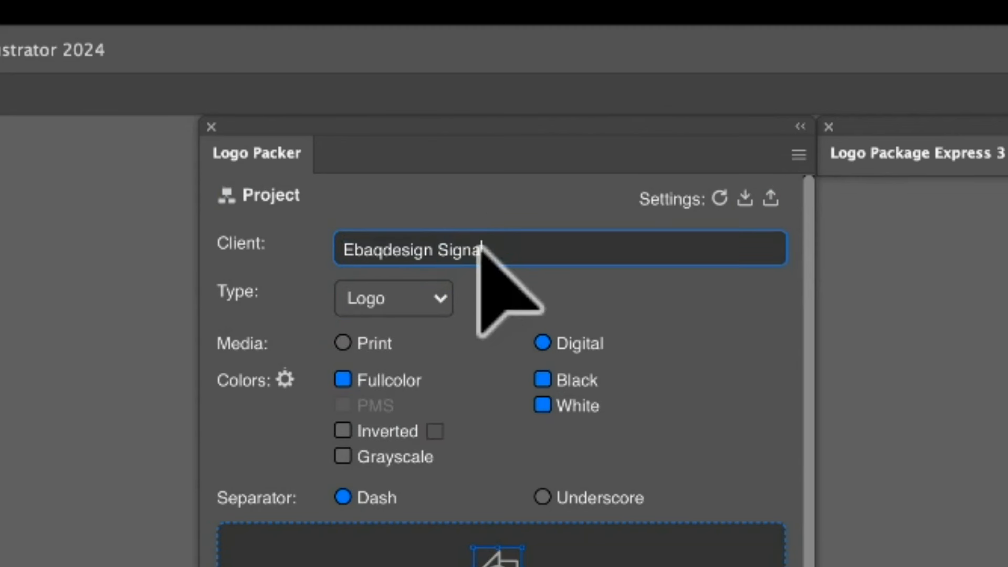
type("ture")
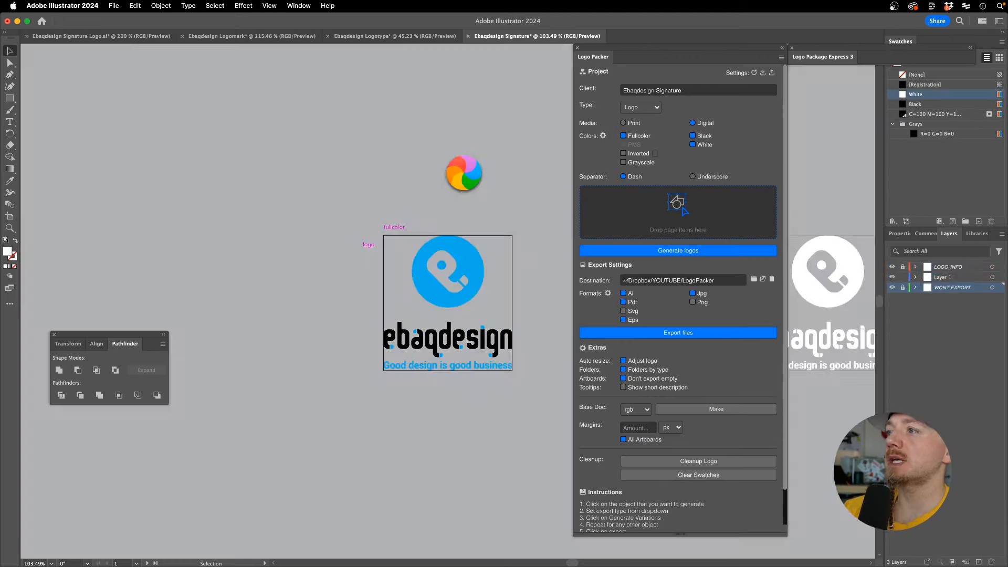
Generate the signature logos, add Svg and Png to the export formats, and export the files to the Digital folder
left_click(251, 36)
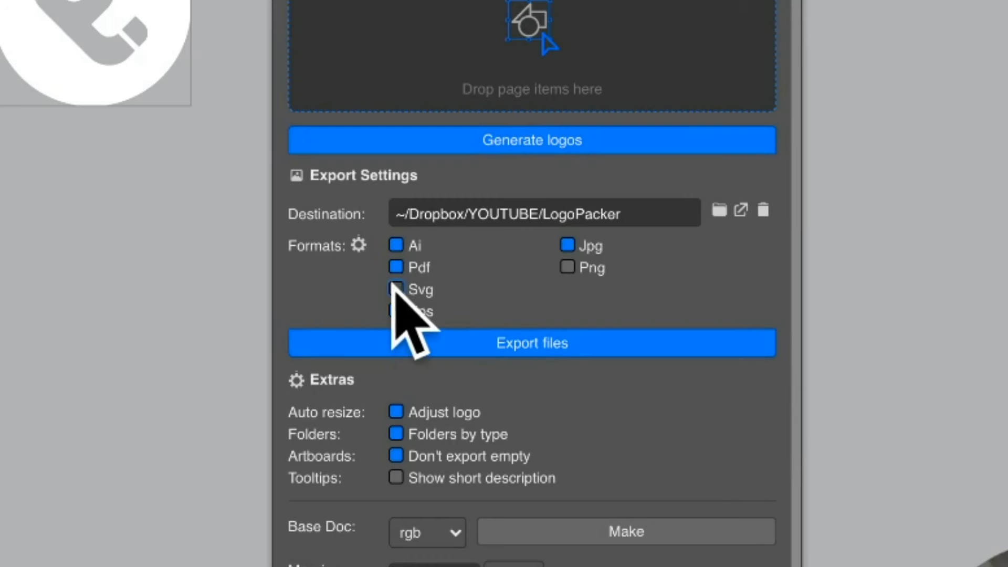
left_click(396, 289)
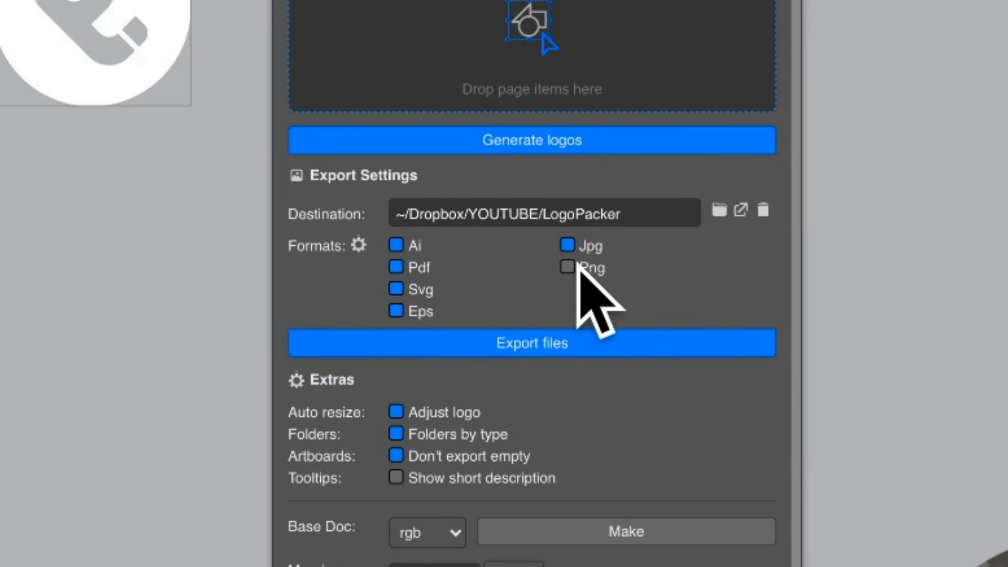
left_click(568, 267)
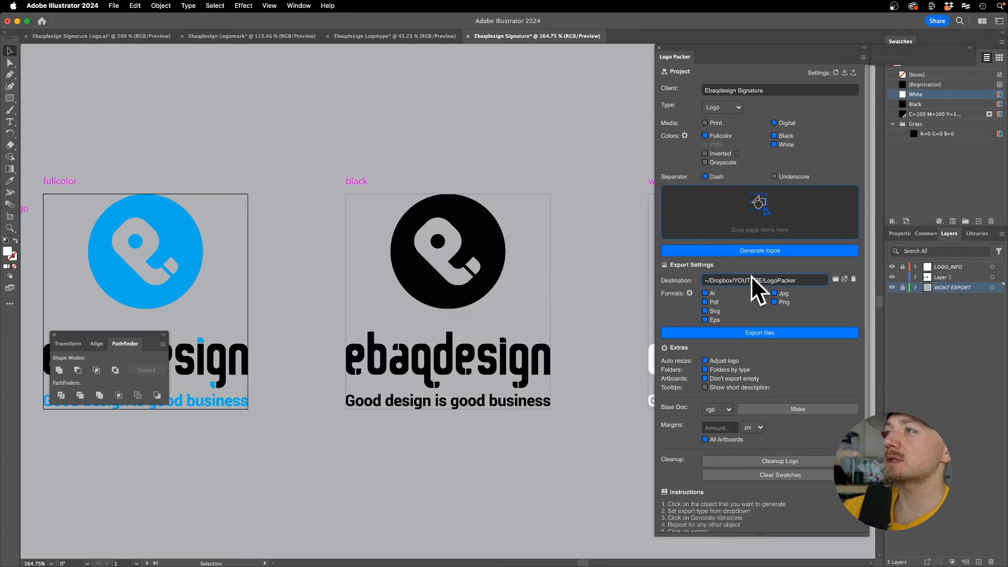
left_click(759, 333)
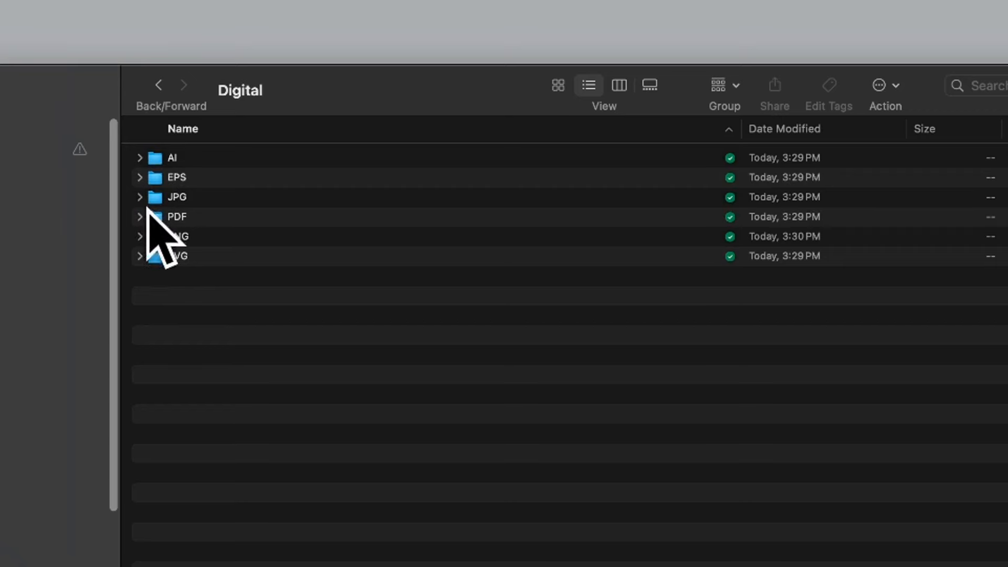
Expand the PNG folder and Quick Look two exported logotype images
left_click(139, 236)
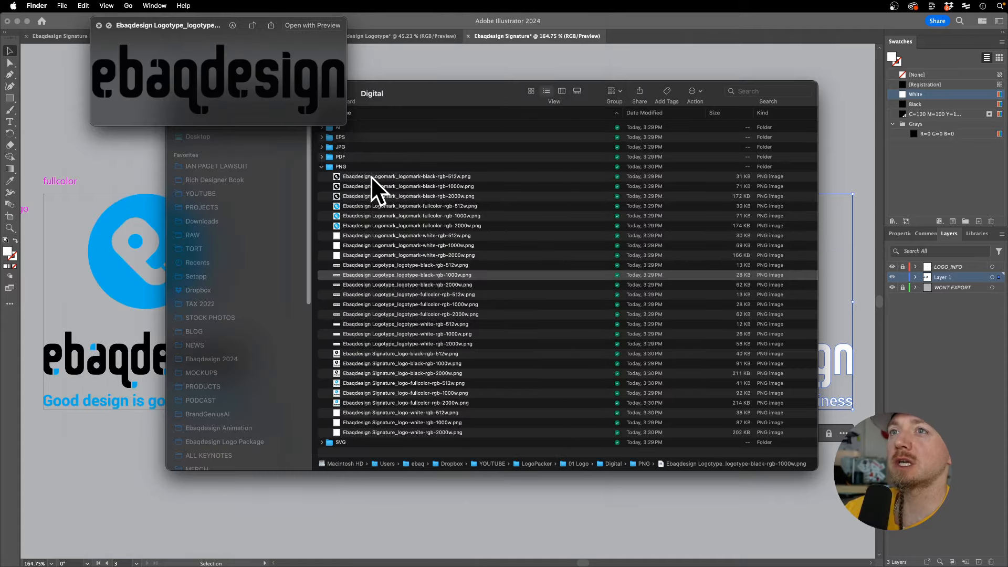
left_click(412, 304)
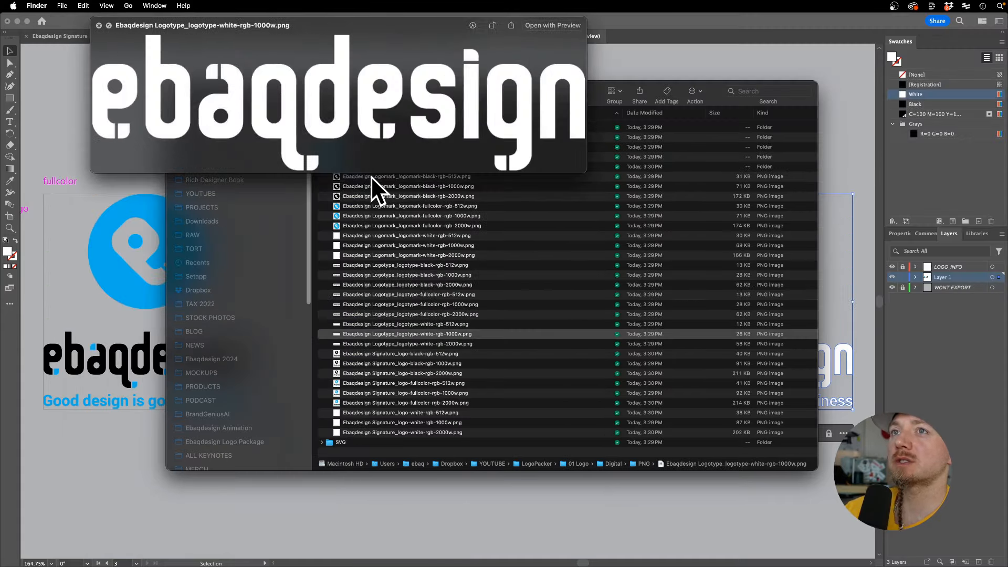
left_click(401, 363)
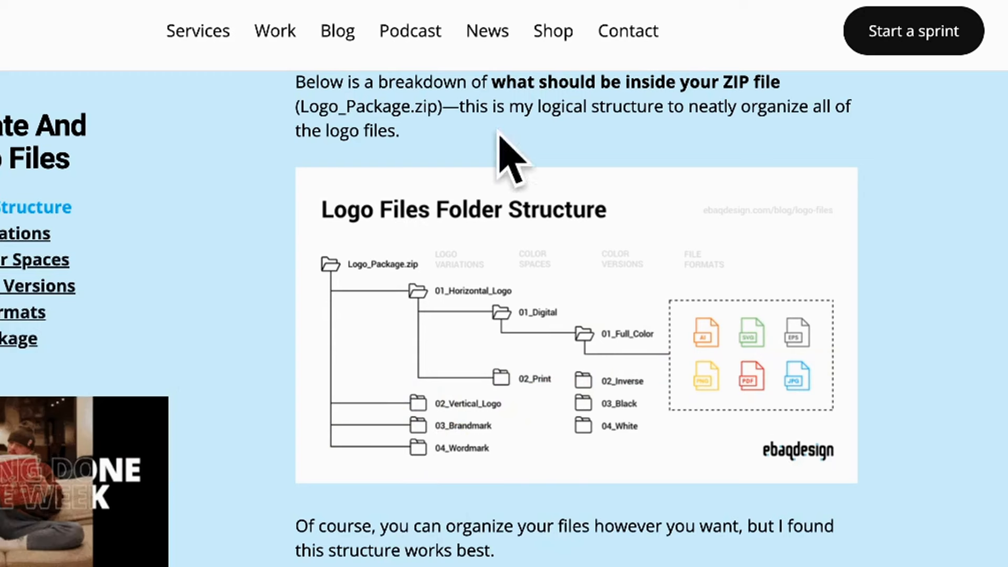
Move from the blog post via the Adobe Exchange listing to the Logo Package Express 3.0 sales page
scroll("down", 3)
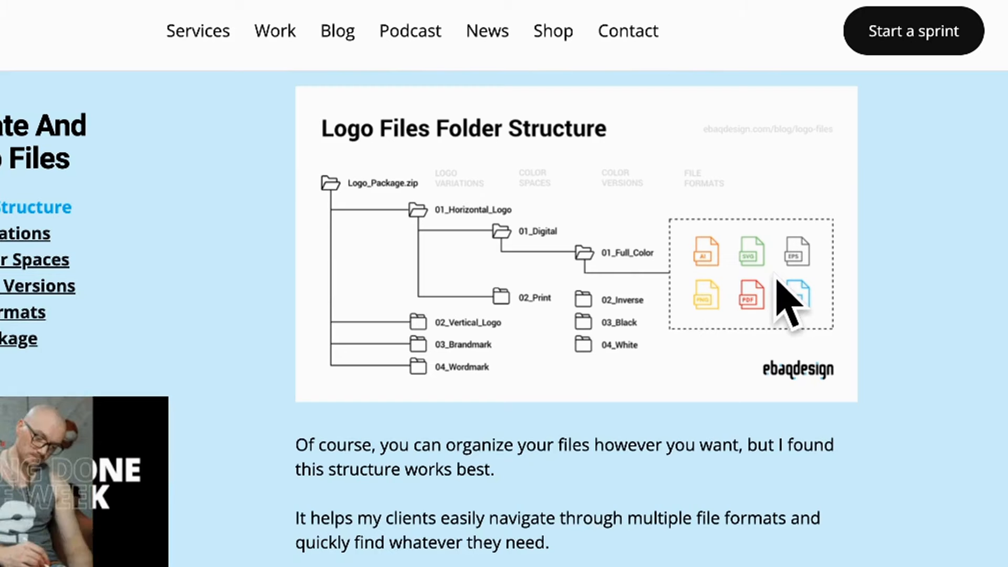
left_click(457, 24)
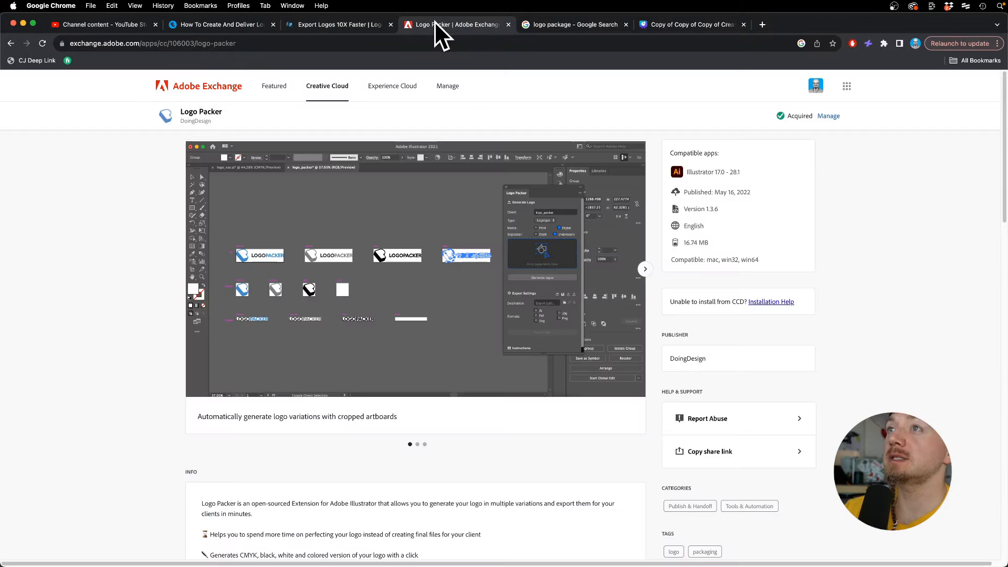
mouse_move(367, 33)
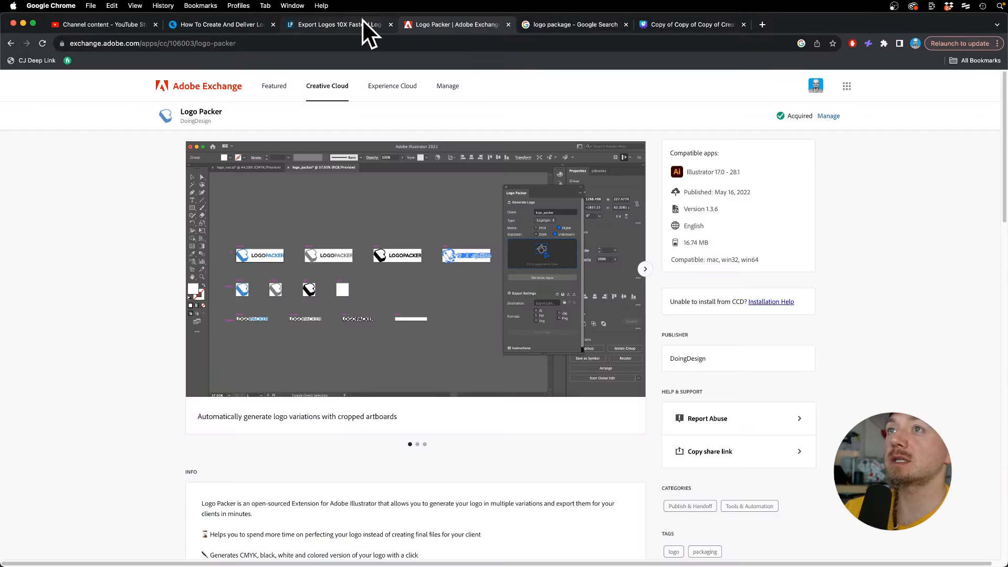
left_click(334, 24)
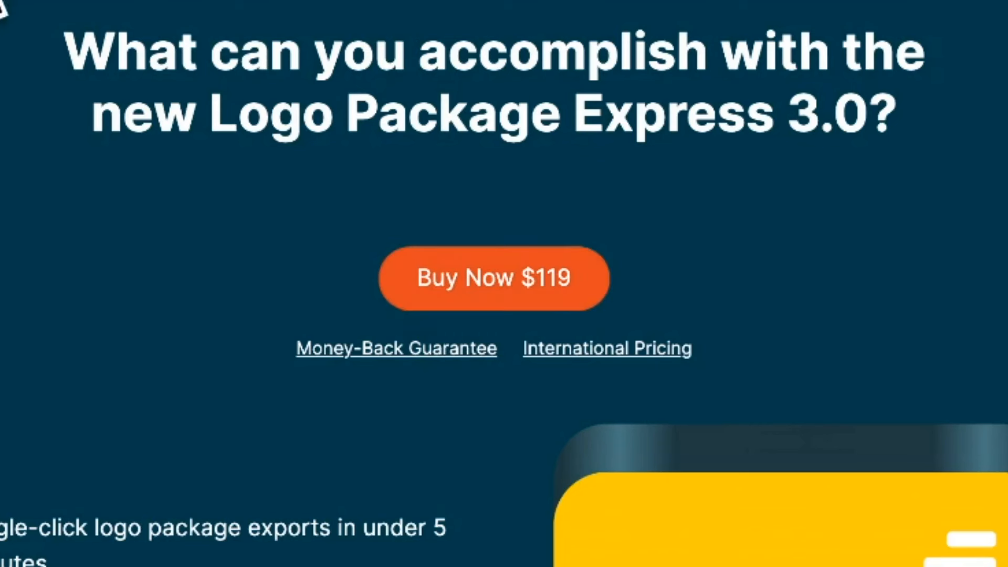